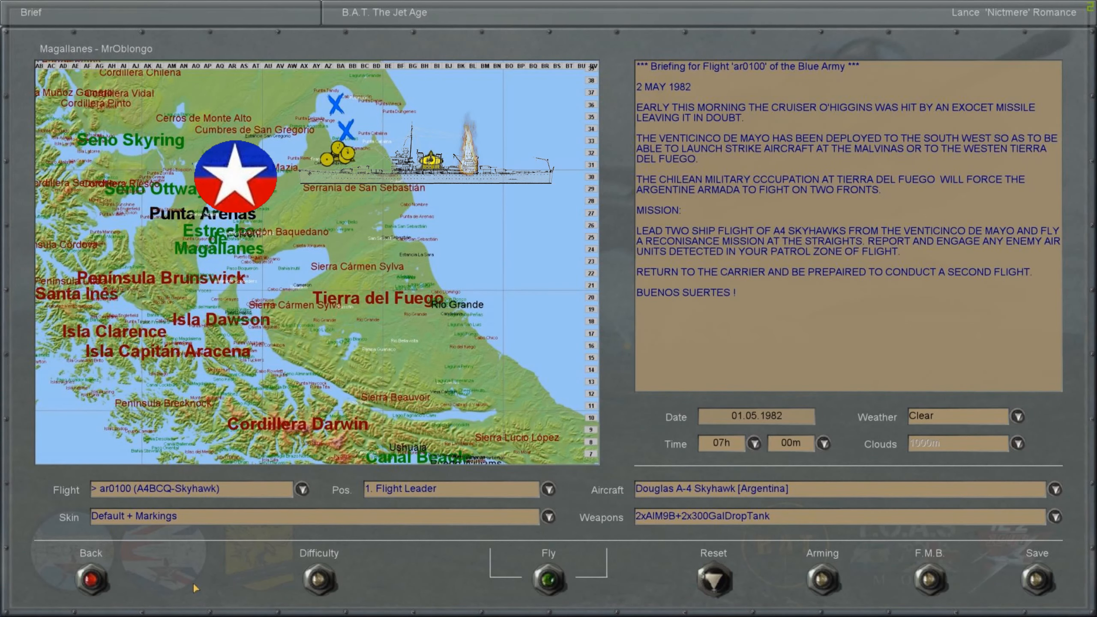
# - Review the A-4 Skyhawk briefing map and text, then launch the mission
pyautogui.click(548, 582)
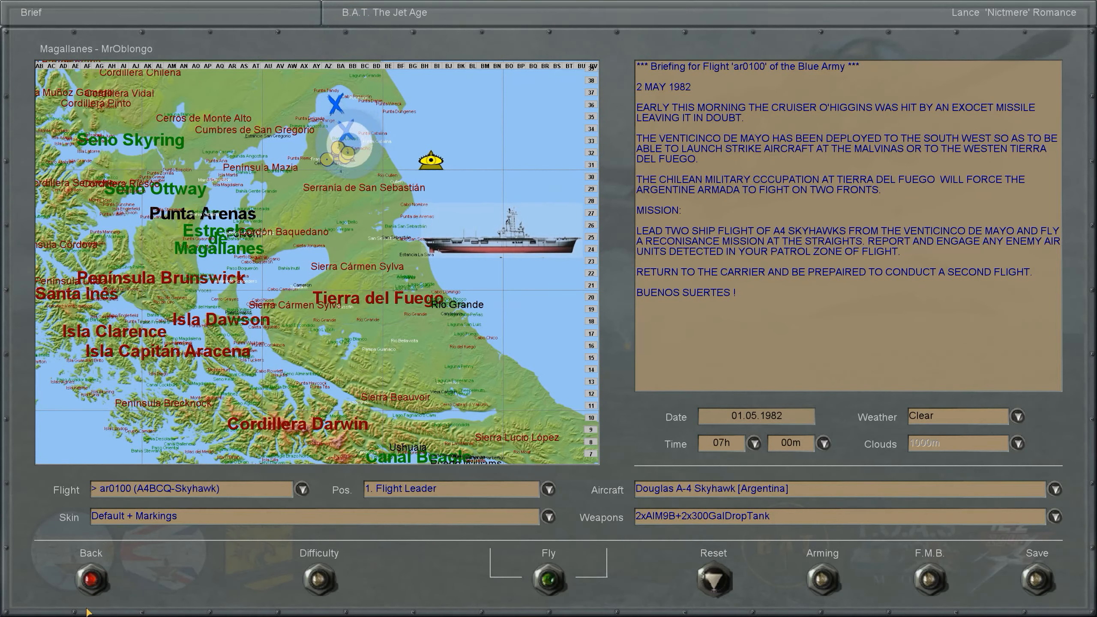
pyautogui.click(357, 228)
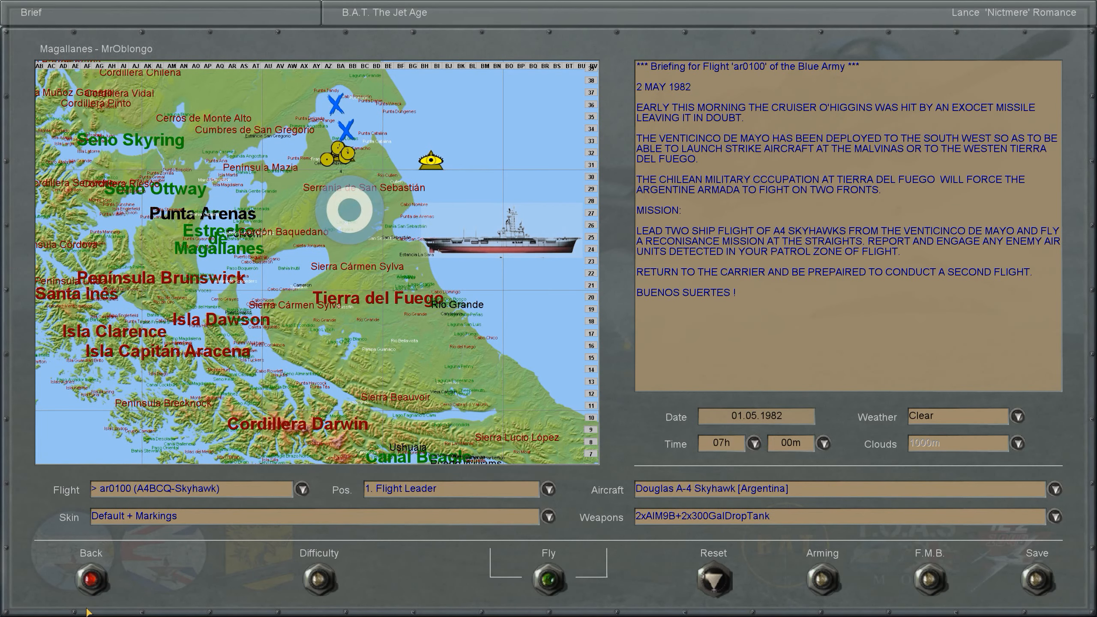
pyautogui.click(821, 581)
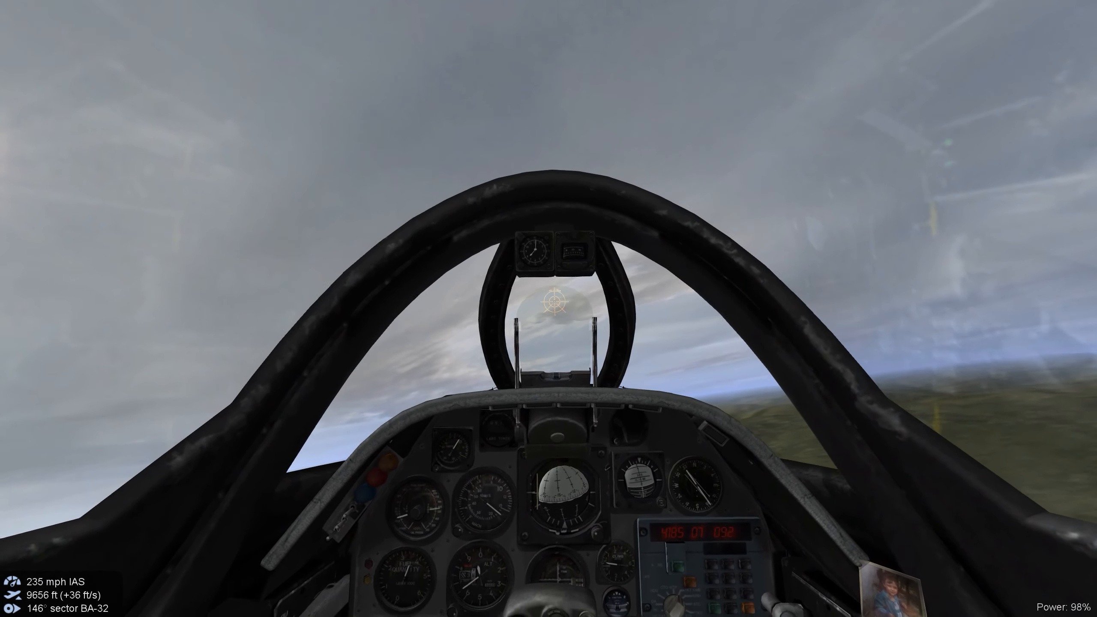
pyautogui.press('F2')
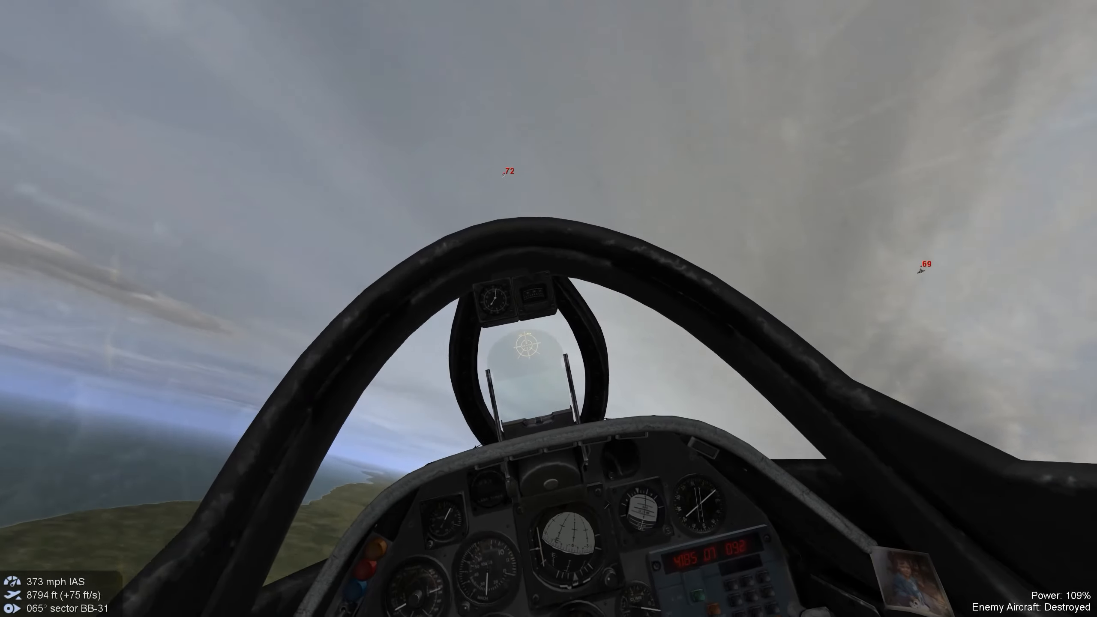
pyautogui.moveTo(549, 309)
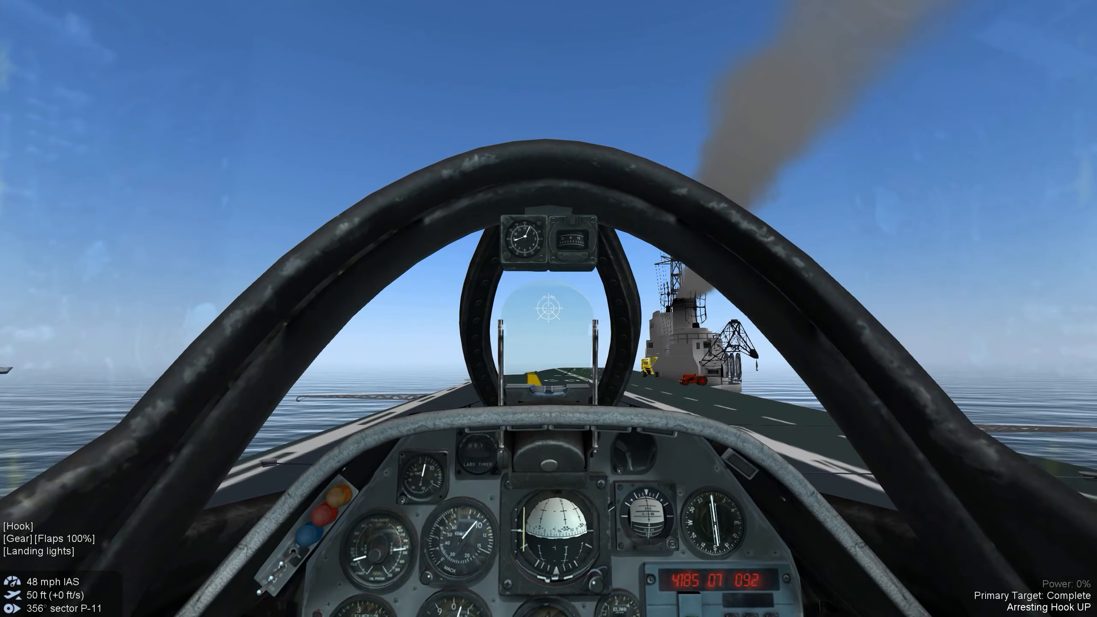
# - Open the Skyhawk's canopy on the carrier deck with the C key
pyautogui.press('c')
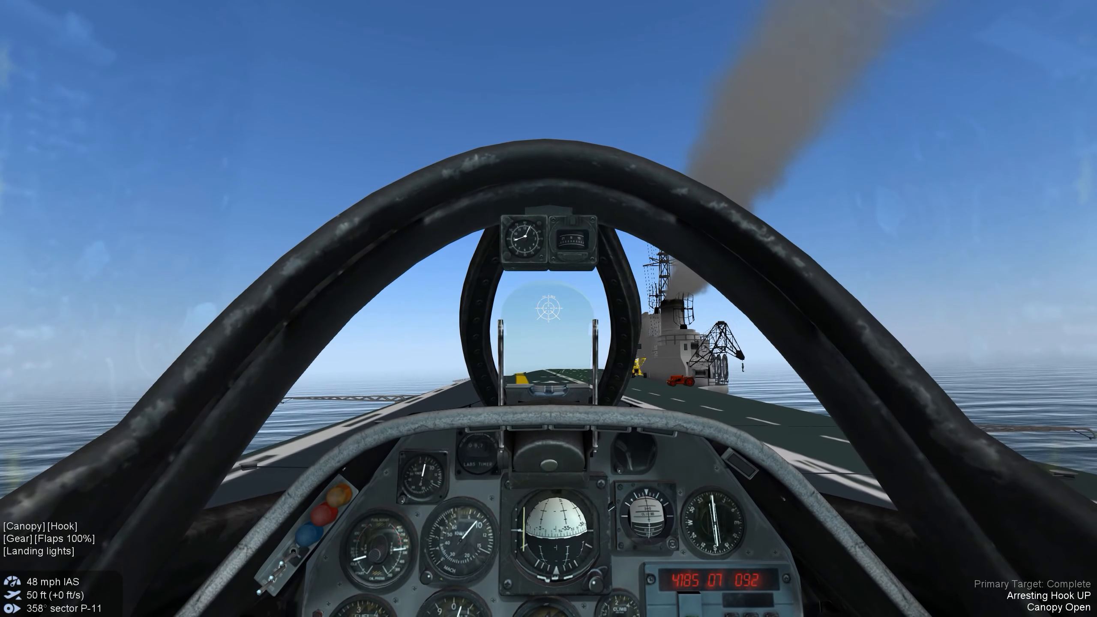